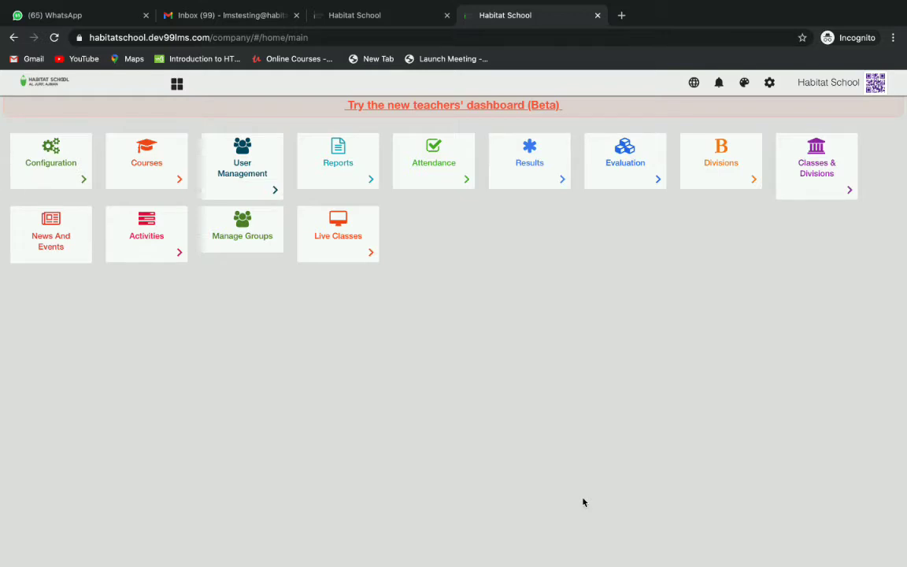
{"action": "mouse_move", "coordinate": [514, 290]}
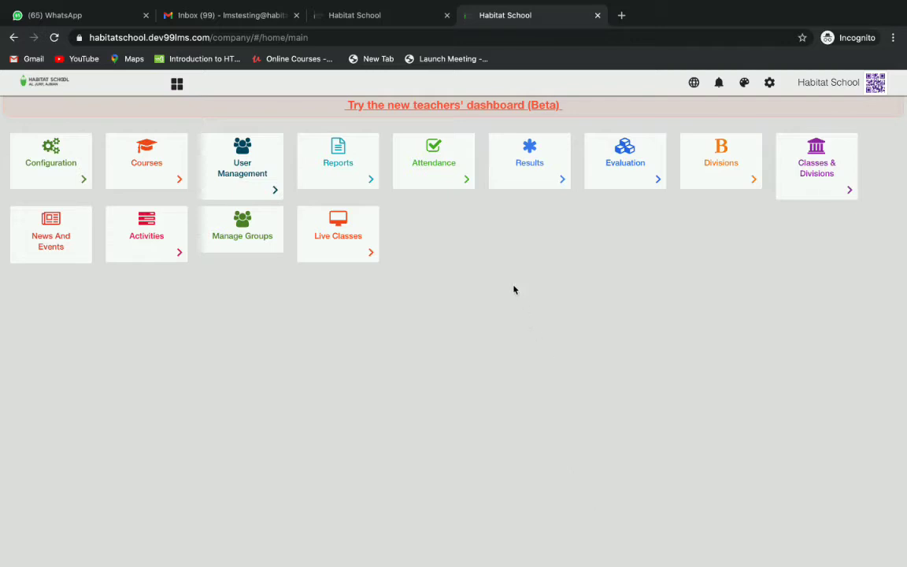
- Switch from the home page to the new Teachers' Dashboard (Beta)
{"action": "left_click", "coordinate": [453, 105]}
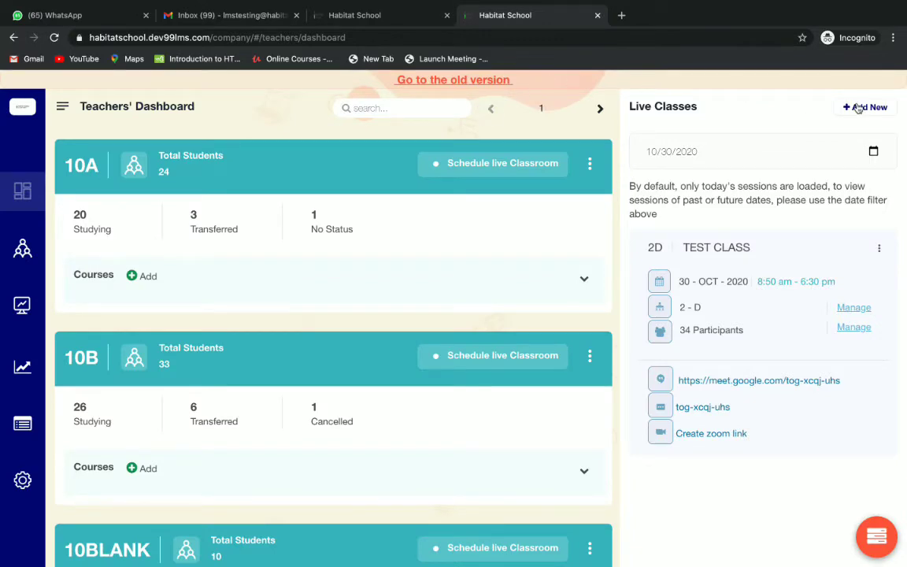
- Add a new live class named 'MATHEMATICS - PERIOD 1'
{"action": "left_click", "coordinate": [863, 106]}
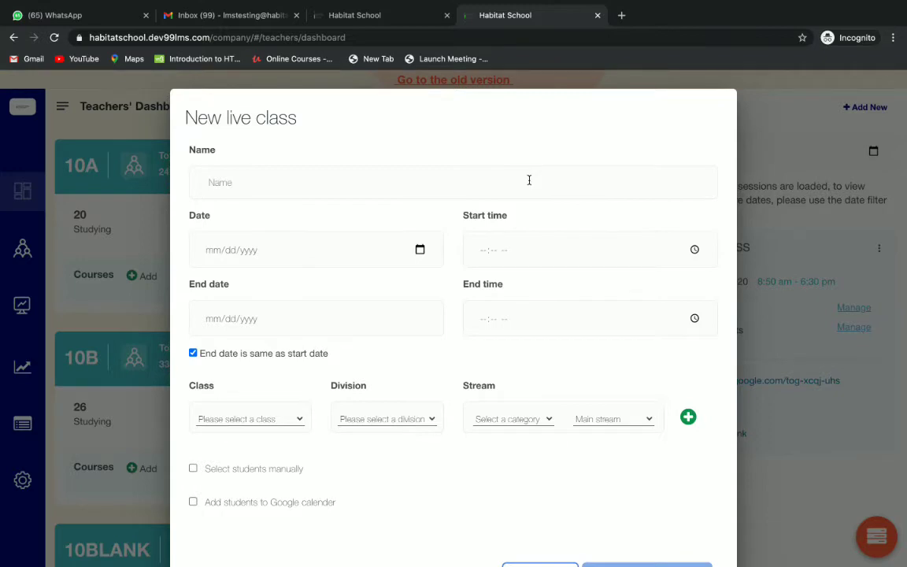
{"action": "type", "text": "MATHEMATIS"}
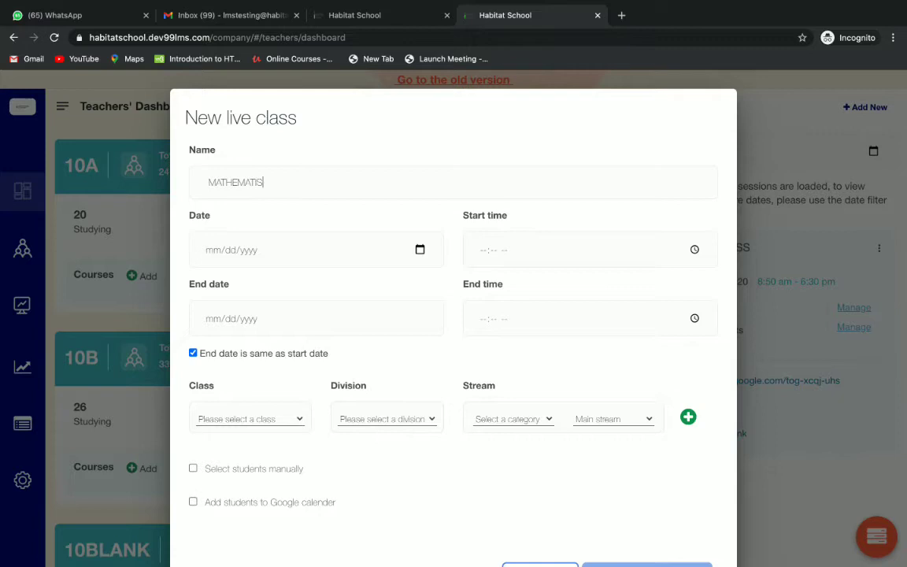
{"action": "type", "text": "CS - PERIOD"}
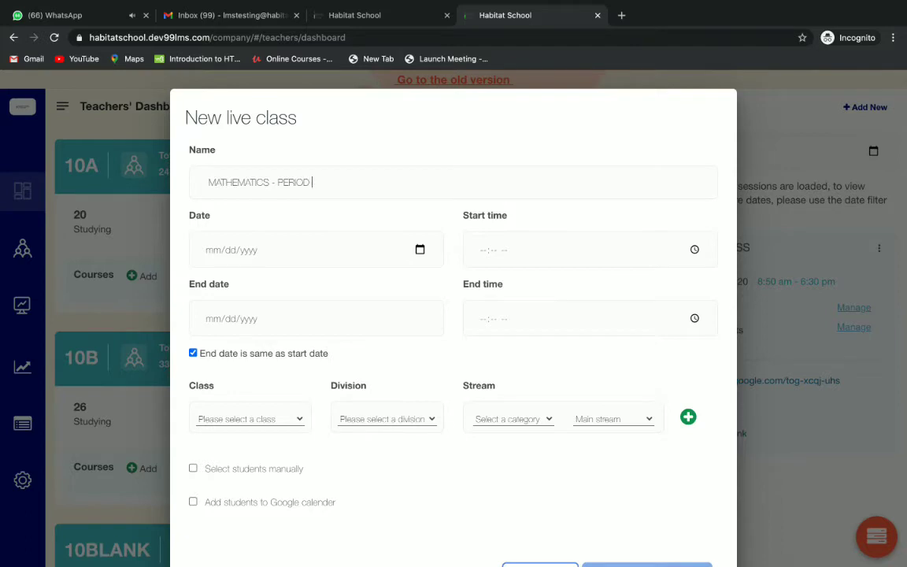
{"action": "type", "text": "1"}
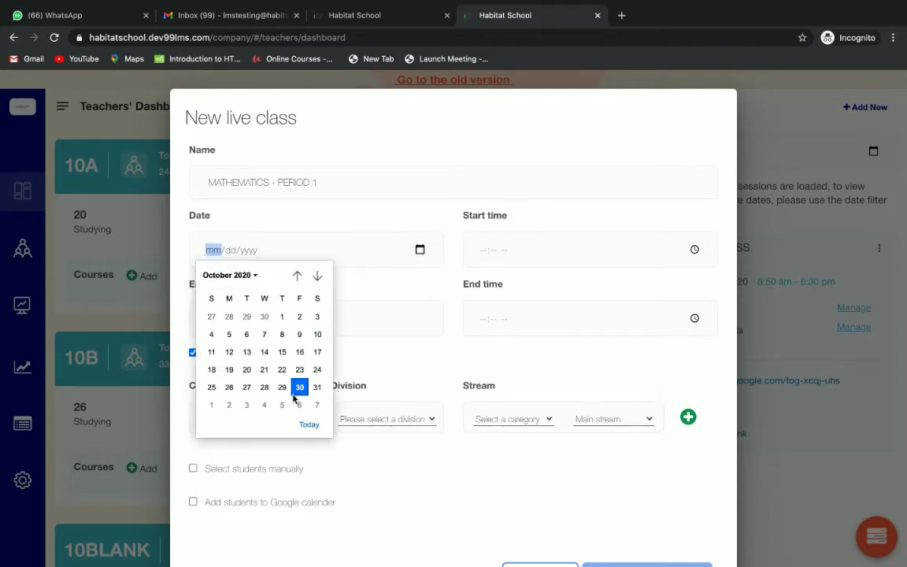
- Set the class date to 10/30/2020, starting 09:25 AM and ending 10:30 AM
{"action": "left_click", "coordinate": [299, 387]}
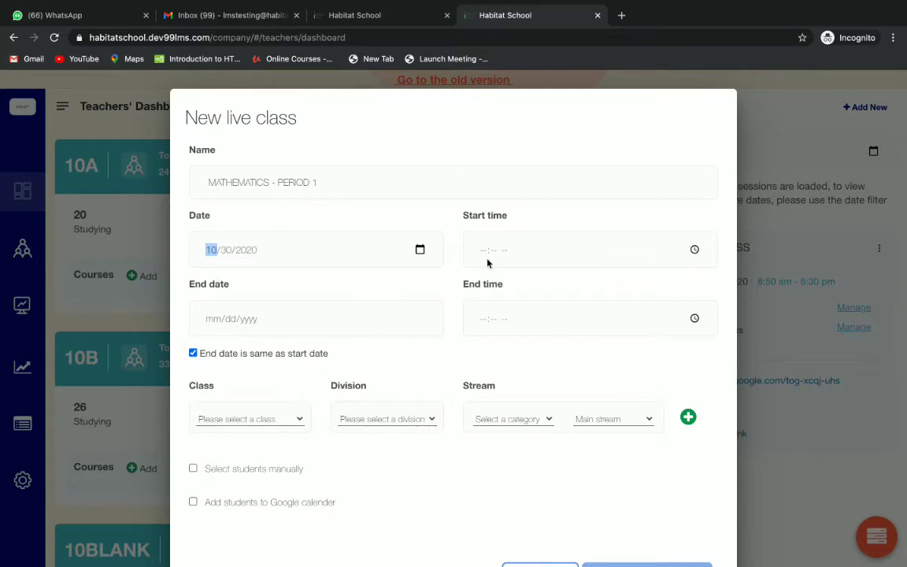
{"action": "left_click", "coordinate": [483, 249]}
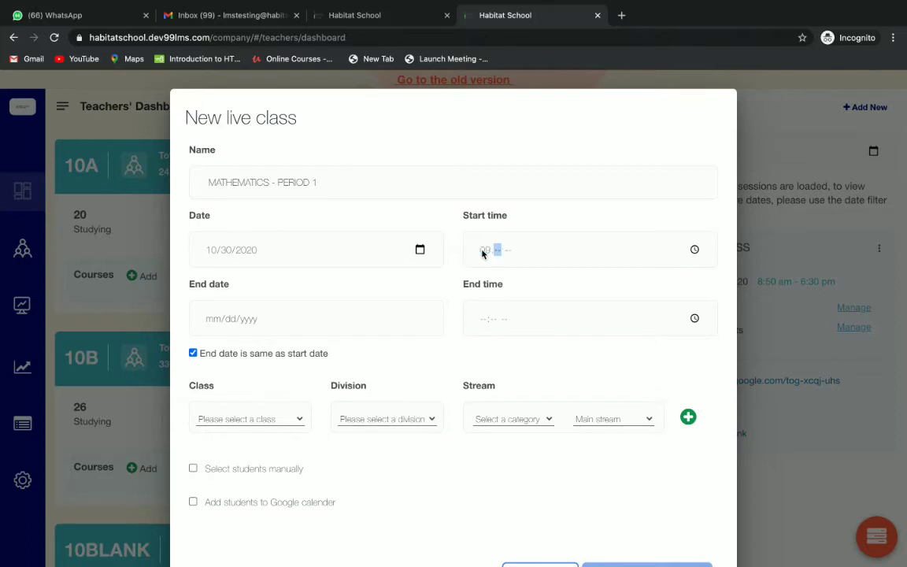
{"action": "type", "text": "02"}
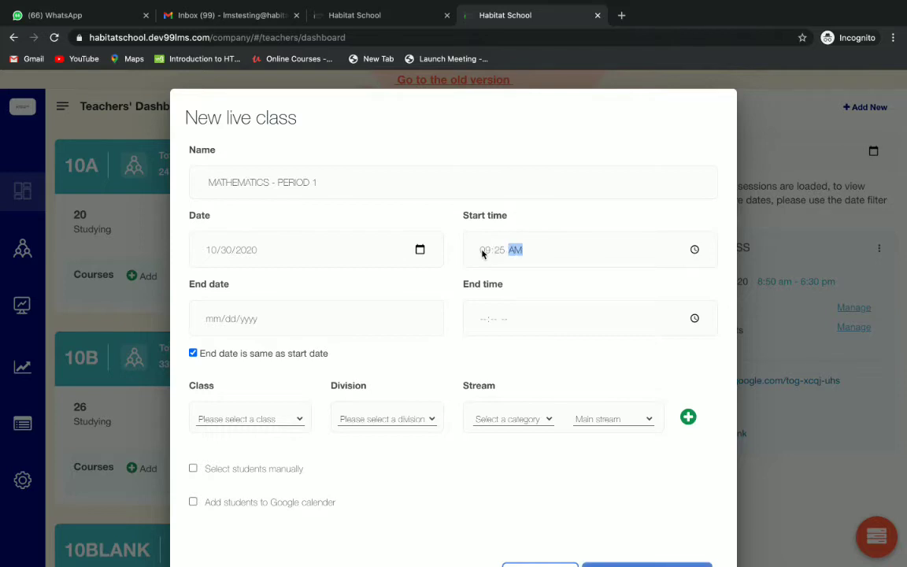
{"action": "left_click", "coordinate": [484, 318]}
{"action": "type", "text": "10:30 AM"}
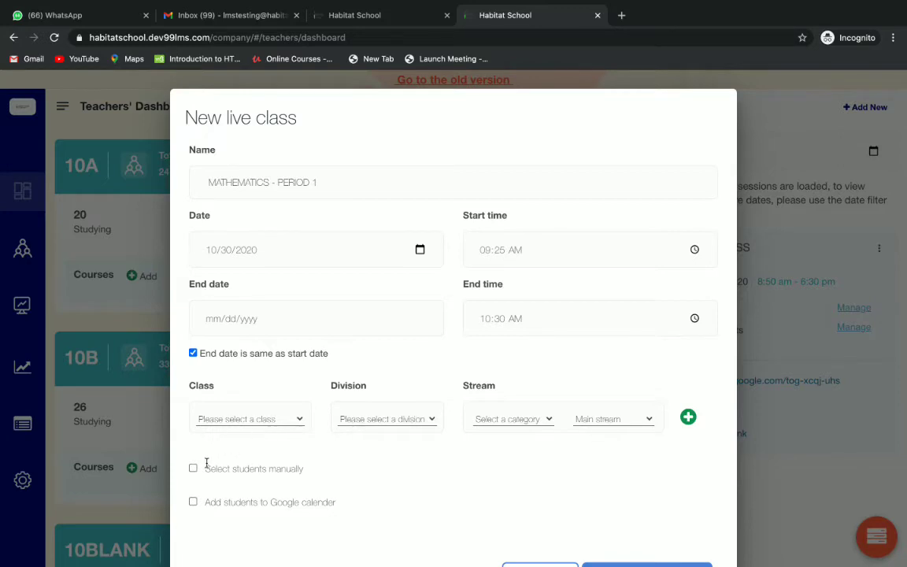
- Switch to manual student selection, add the found student, and search '140'
{"action": "left_click", "coordinate": [192, 468]}
{"action": "type", "text": "testih"}
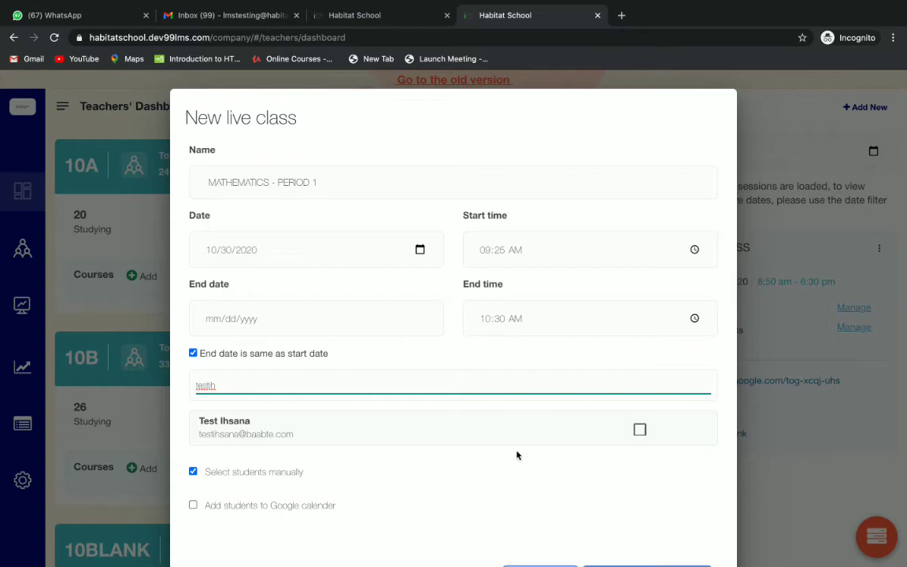
{"action": "left_click", "coordinate": [639, 429]}
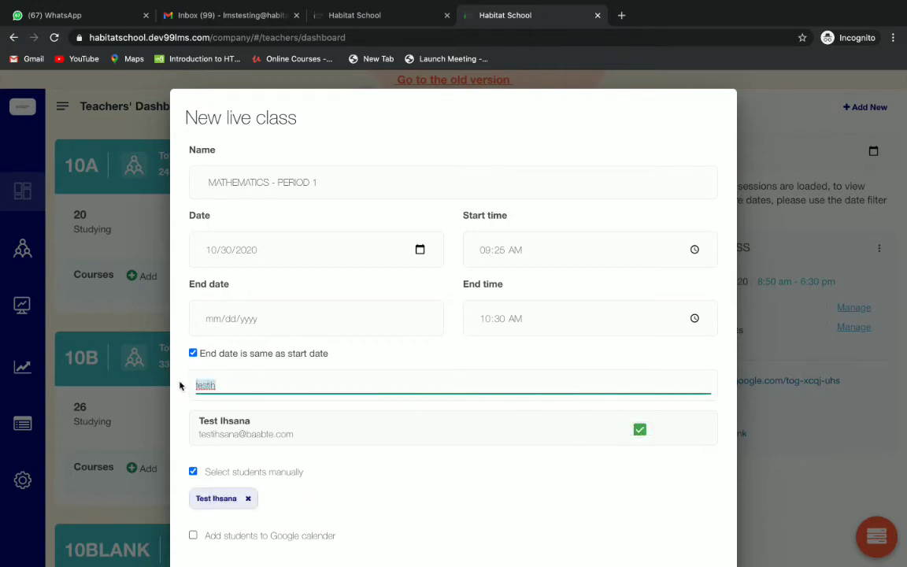
{"action": "left_click", "coordinate": [449, 385]}
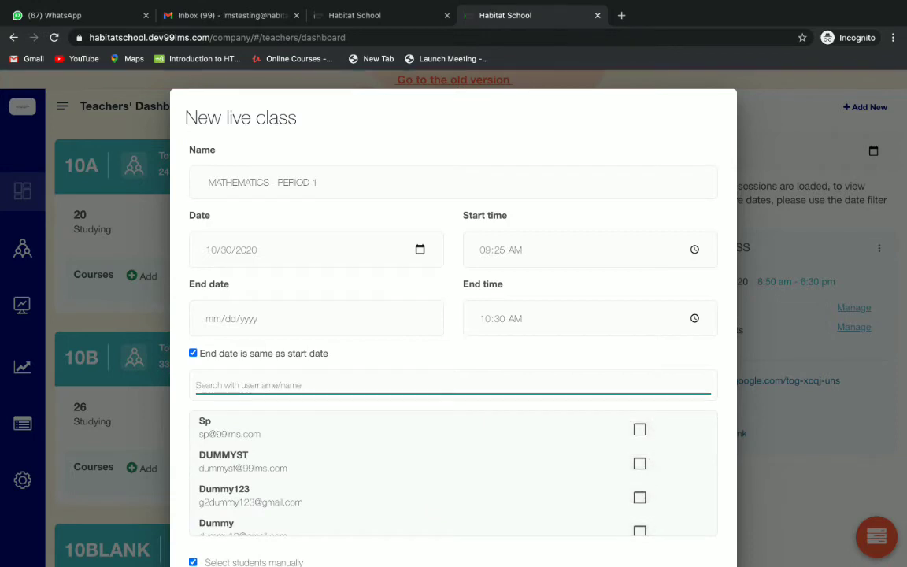
{"action": "type", "text": "140"}
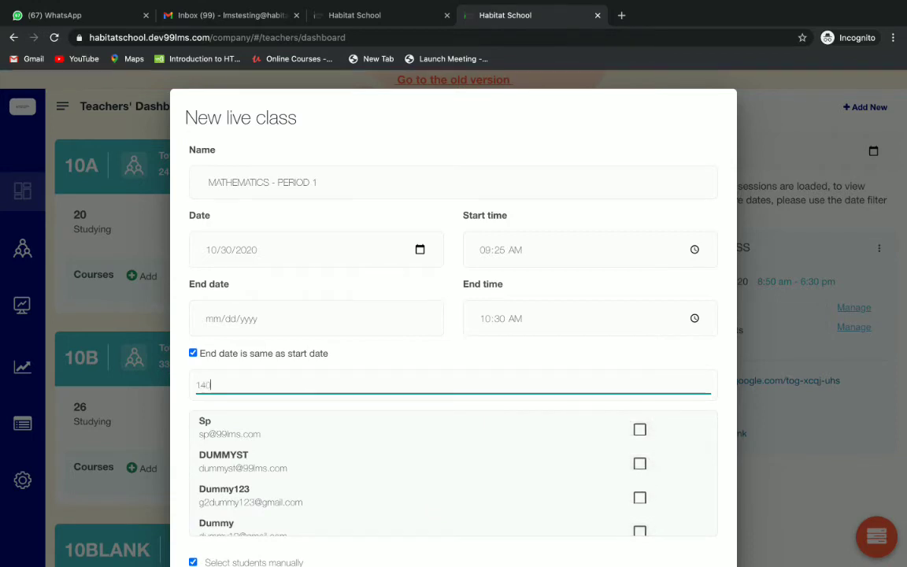
{"action": "type", "text": "140"}
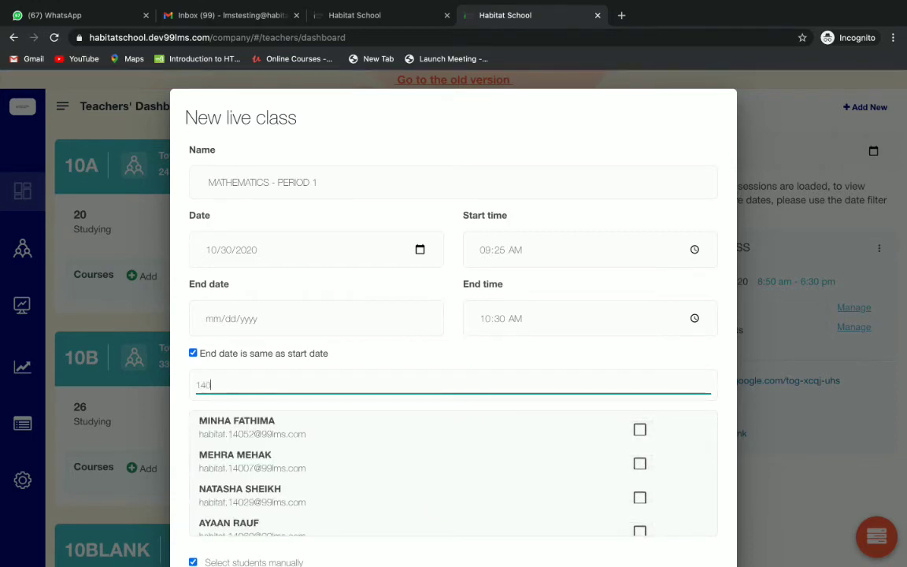
- Schedule the session for 30 Oct 2020, 9:25–10:30 am with one participant
{"action": "scroll", "scroll_direction": "down", "scroll_amount": 3}
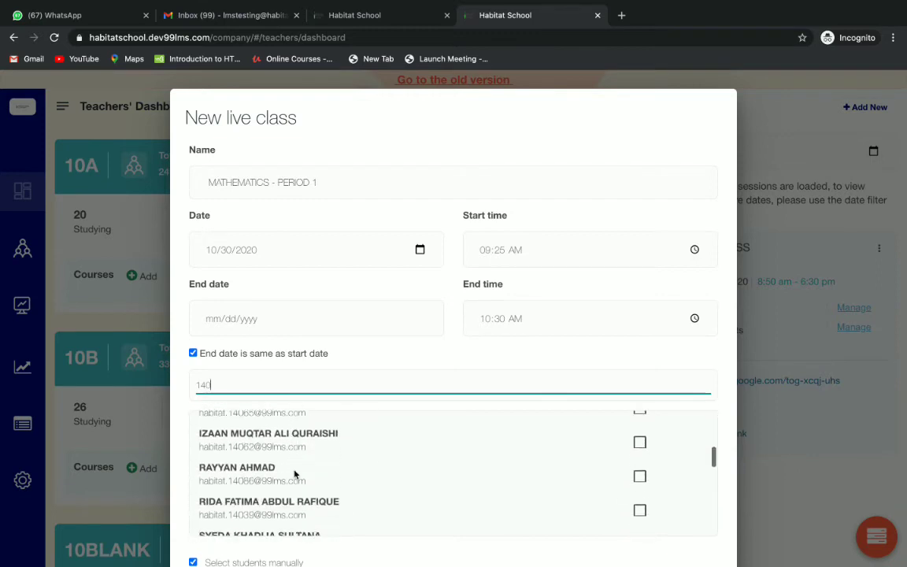
{"action": "scroll", "scroll_direction": "down", "scroll_amount": 3}
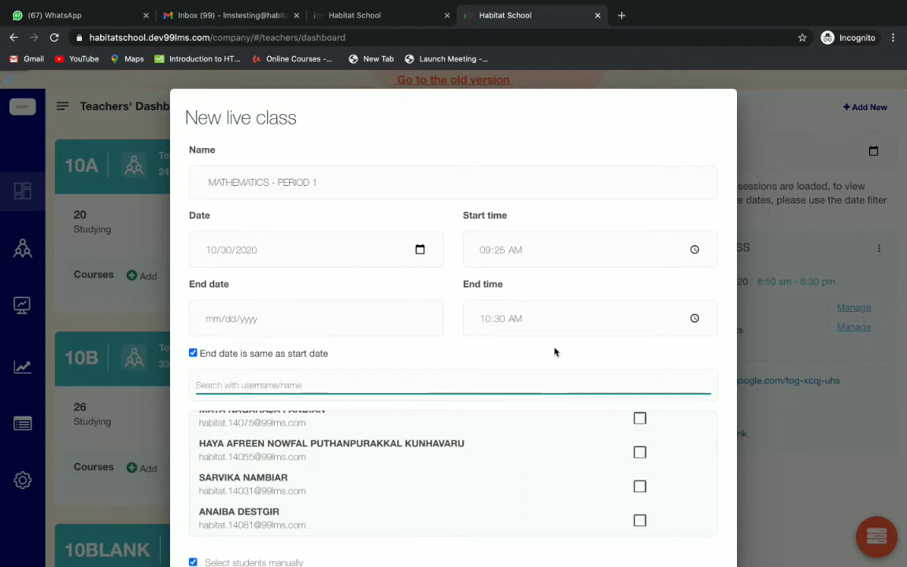
{"action": "scroll", "scroll_direction": "down", "scroll_amount": 3}
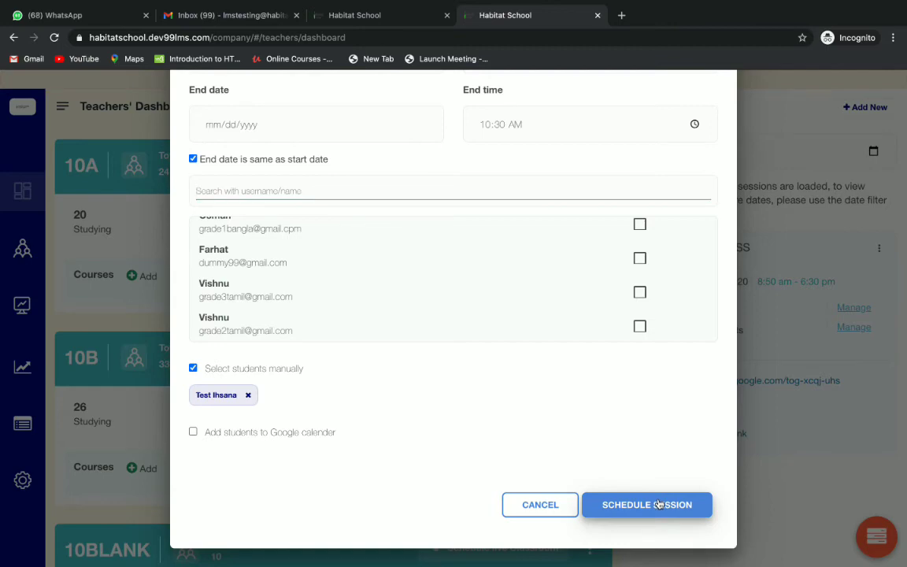
{"action": "left_click", "coordinate": [647, 505]}
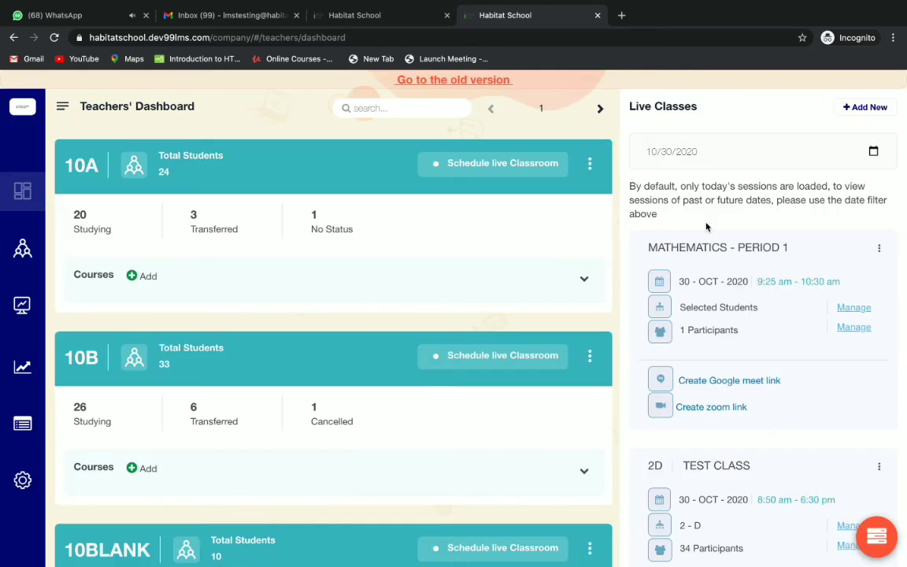
{"action": "mouse_move", "coordinate": [717, 380]}
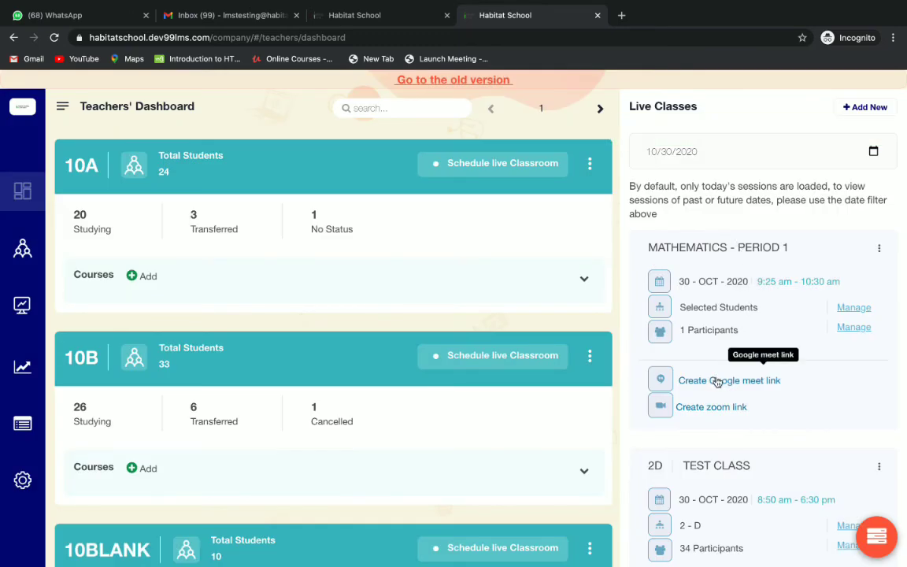
- Create a Google Meet link from the MATHEMATICS - PERIOD 1 class card
{"action": "left_click", "coordinate": [729, 381]}
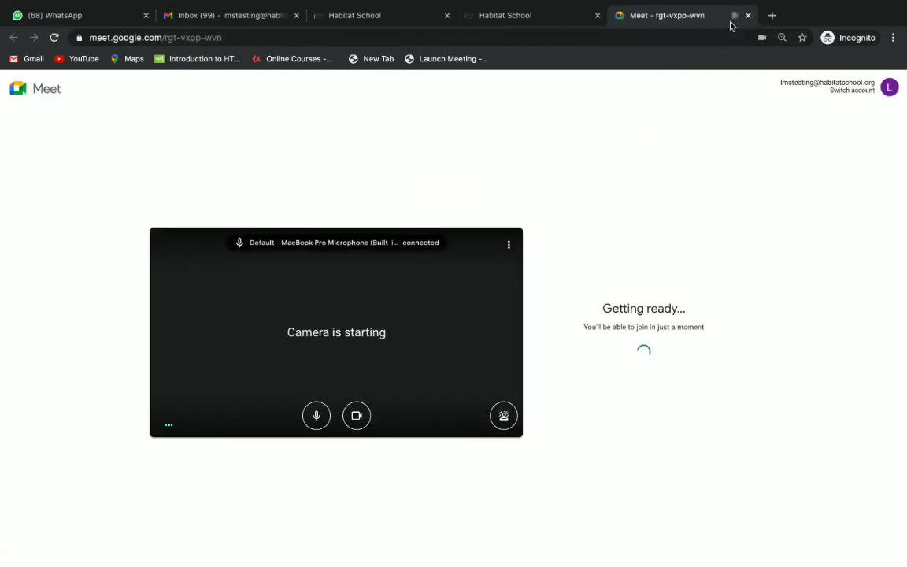
{"action": "mouse_move", "coordinate": [749, 22]}
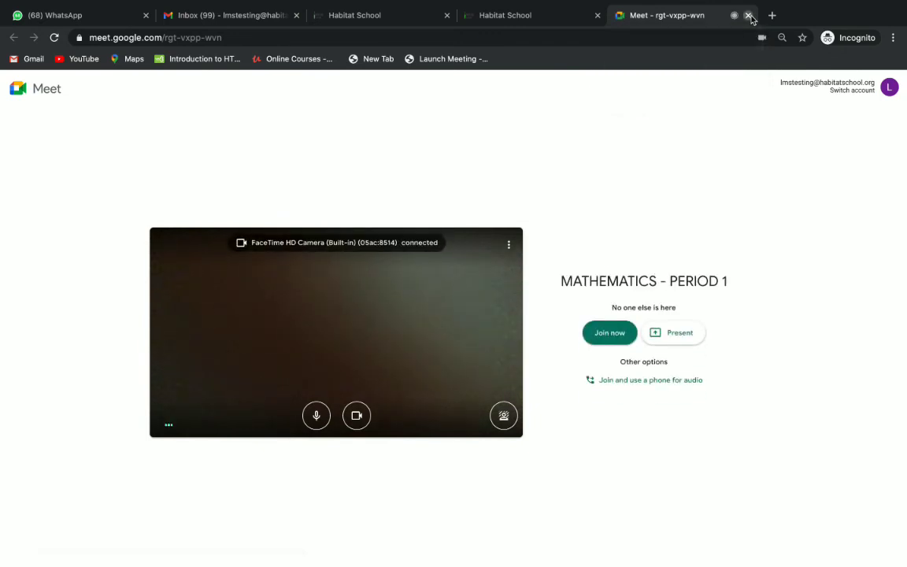
- Close the Meet tab to see meet.google.com/rgt-vxpp-wvn on the class card
{"action": "left_click", "coordinate": [749, 15]}
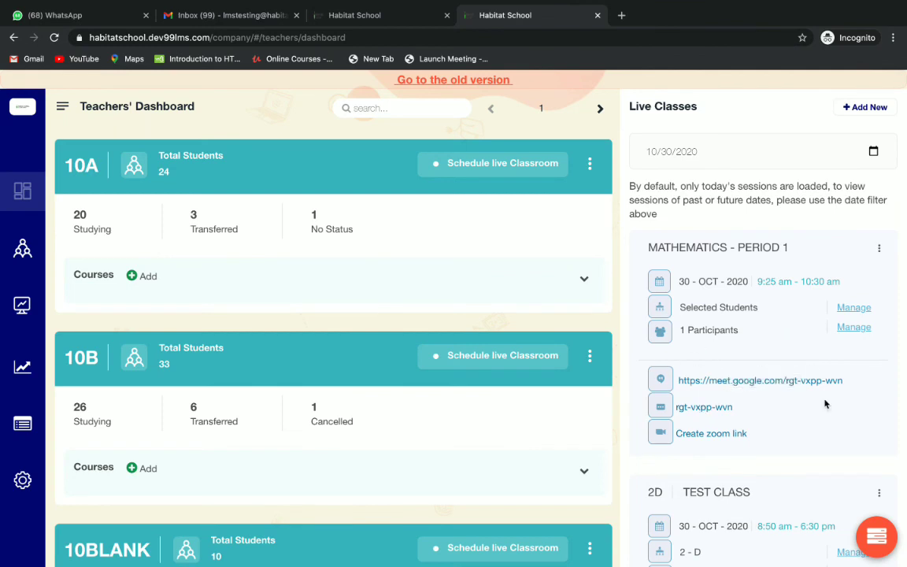
{"action": "mouse_move", "coordinate": [904, 545]}
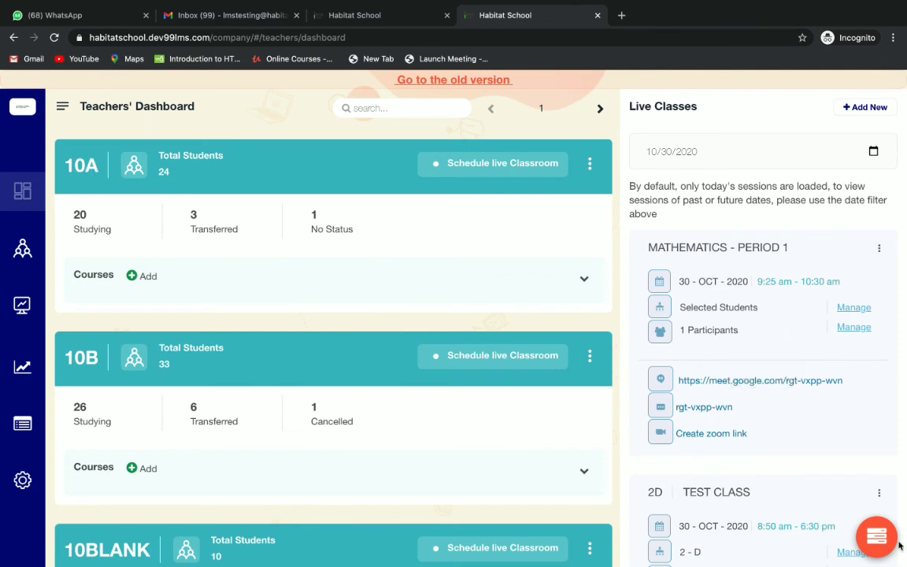
{"action": "mouse_move", "coordinate": [757, 392]}
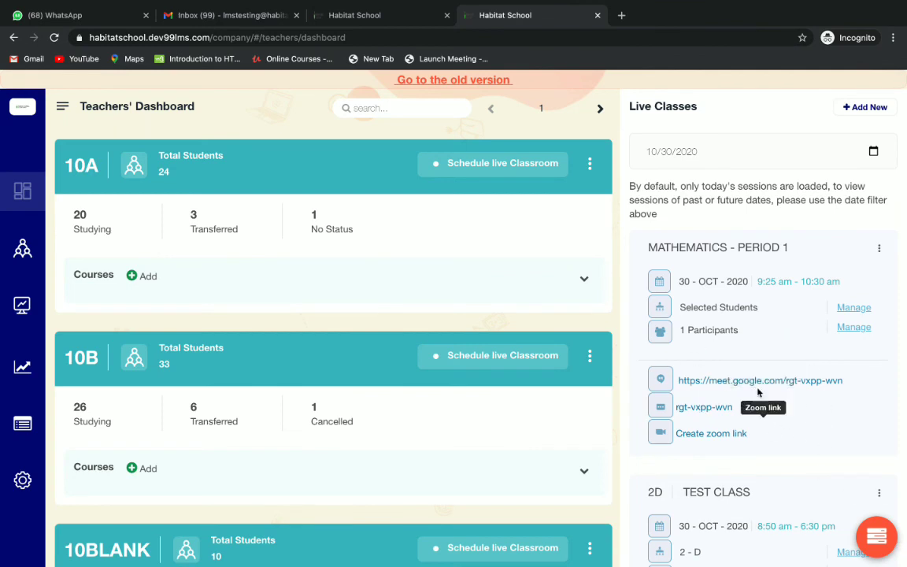